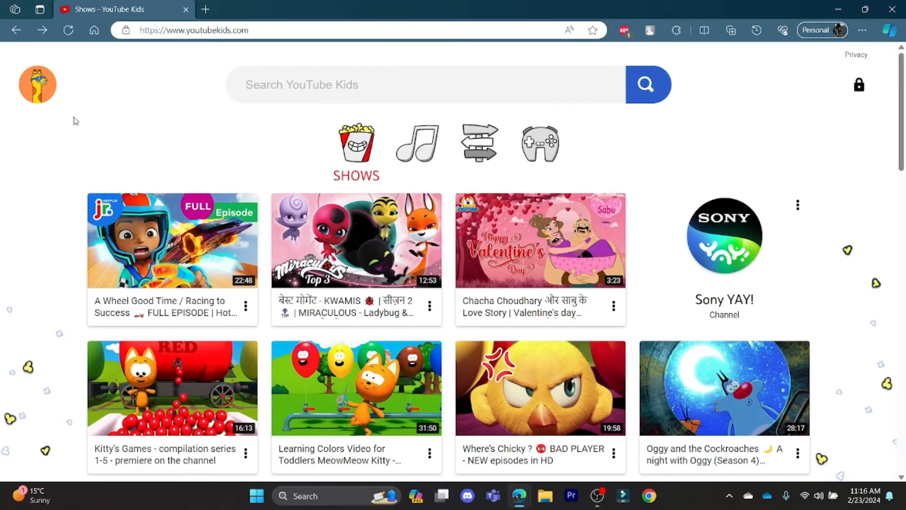
# Play the Hot Wheels "A Wheel Good Time" episode and toggle its player autoplay until it reads off
pyautogui.click(172, 239)
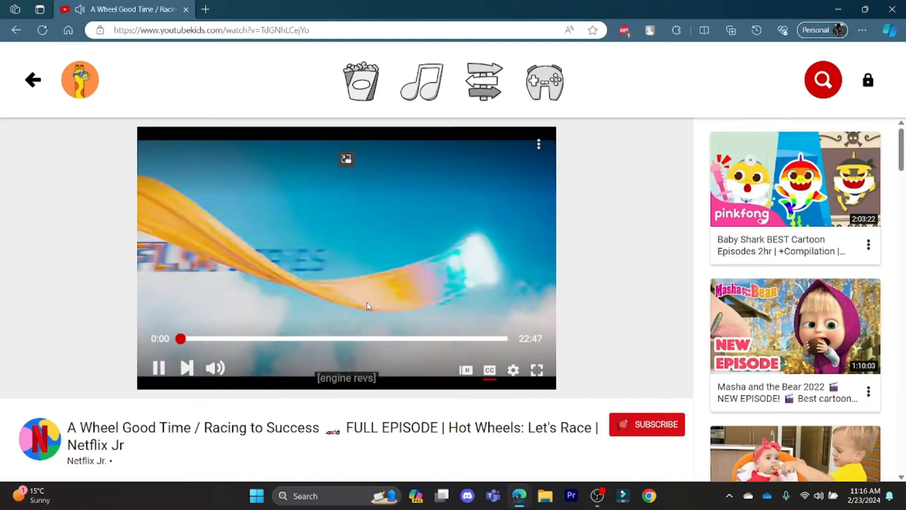
pyautogui.click(467, 370)
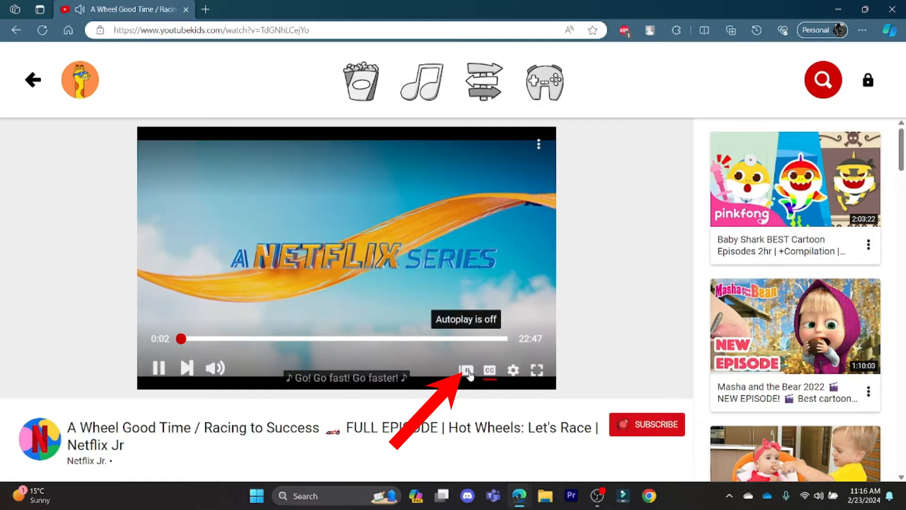
pyautogui.click(466, 370)
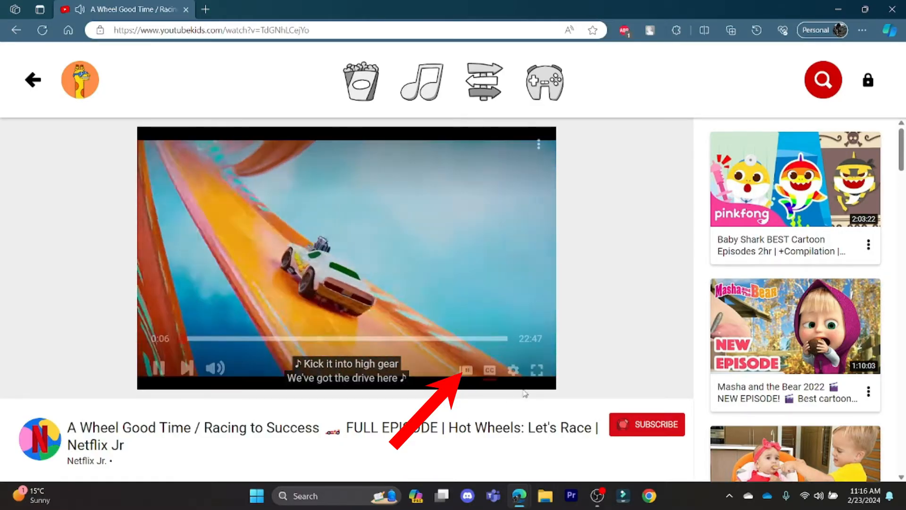
pyautogui.click(537, 370)
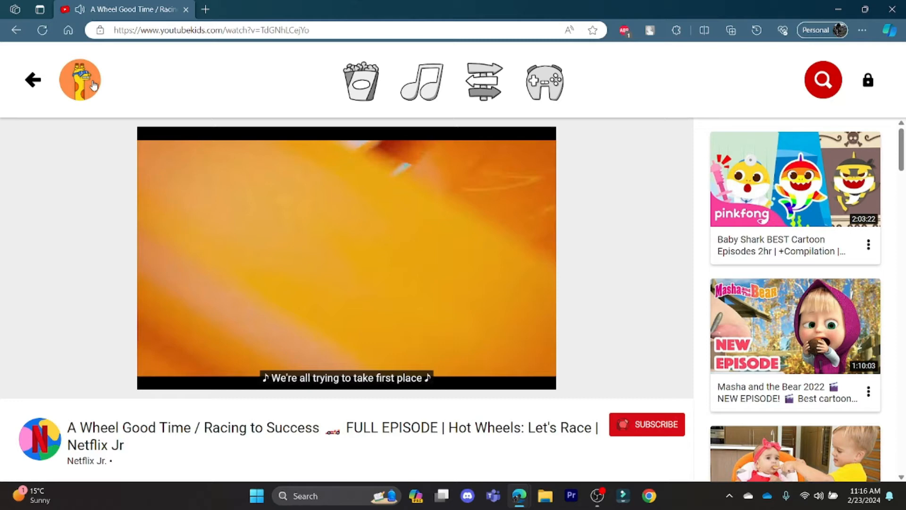
# View the profile's Watch it again history twice, then return to the home Shows grid
pyautogui.click(33, 79)
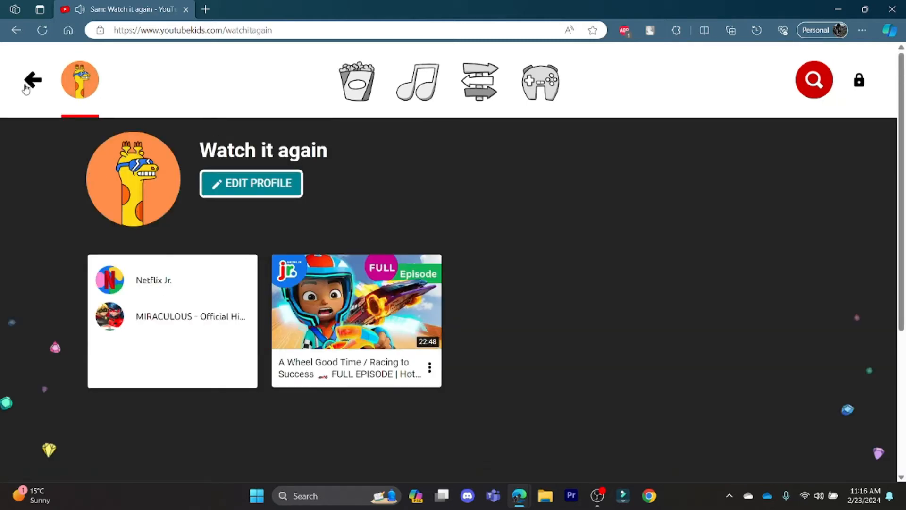
pyautogui.click(356, 302)
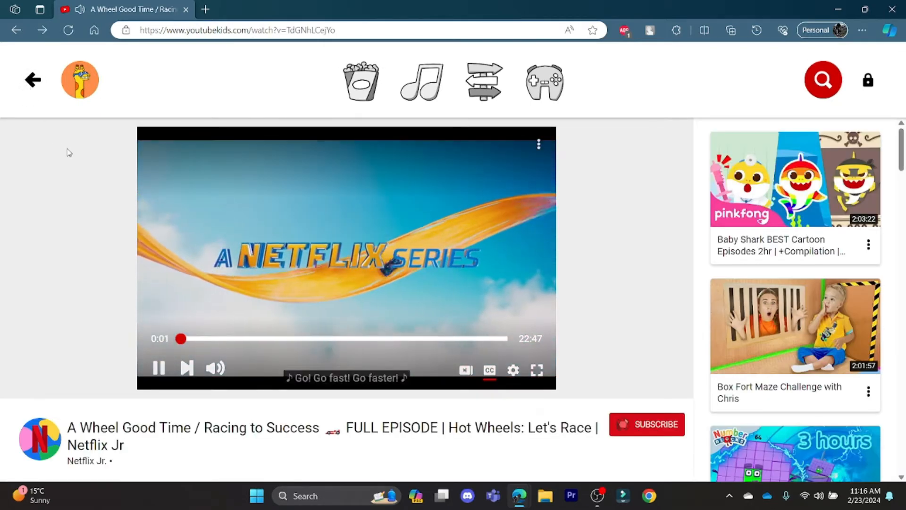
pyautogui.click(79, 79)
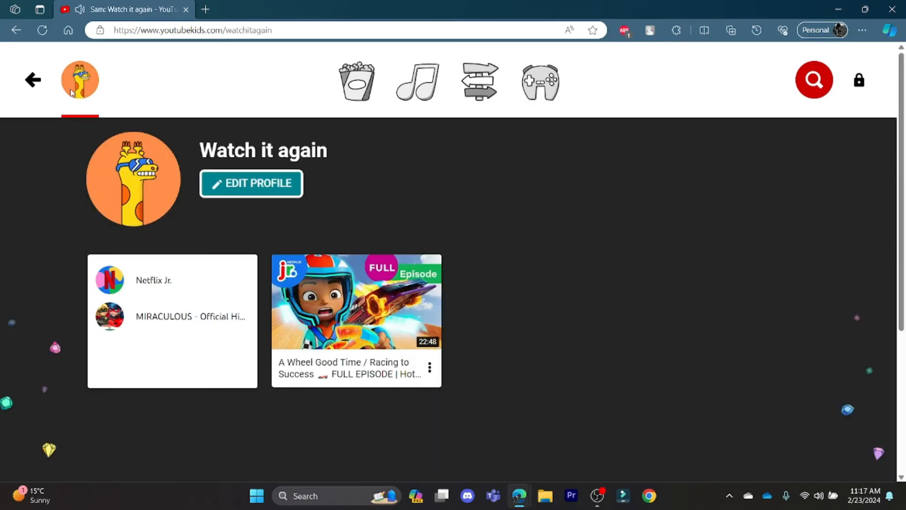
pyautogui.click(32, 79)
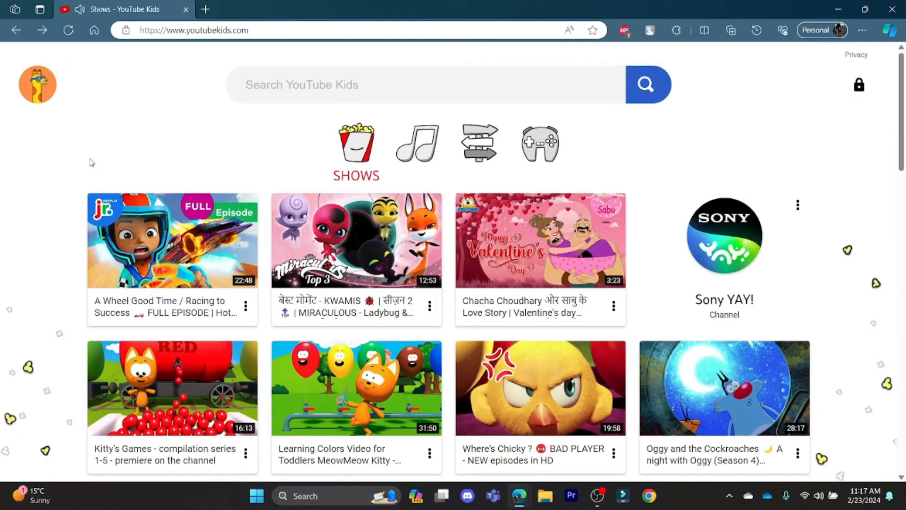
# Play the Chacha Choudhary Valentine's episode with autoplay off, then reload youtubekids.com
pyautogui.click(540, 239)
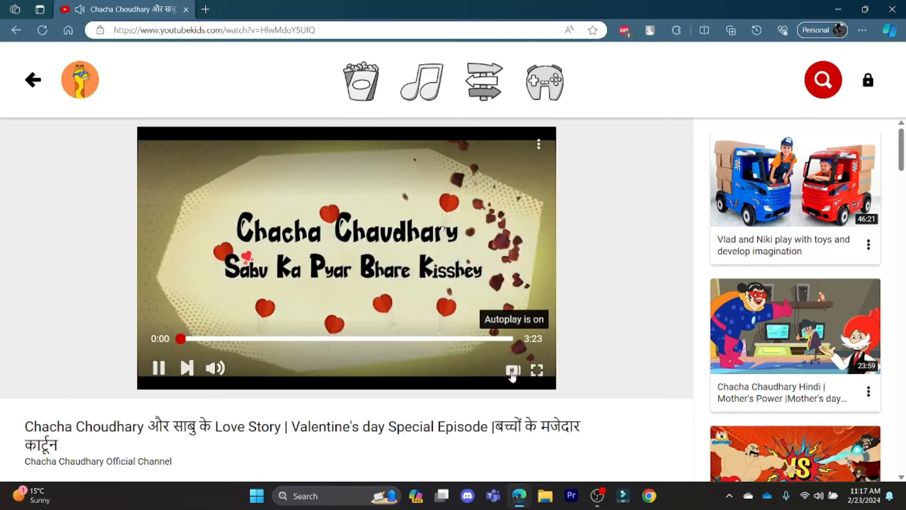
pyautogui.click(512, 370)
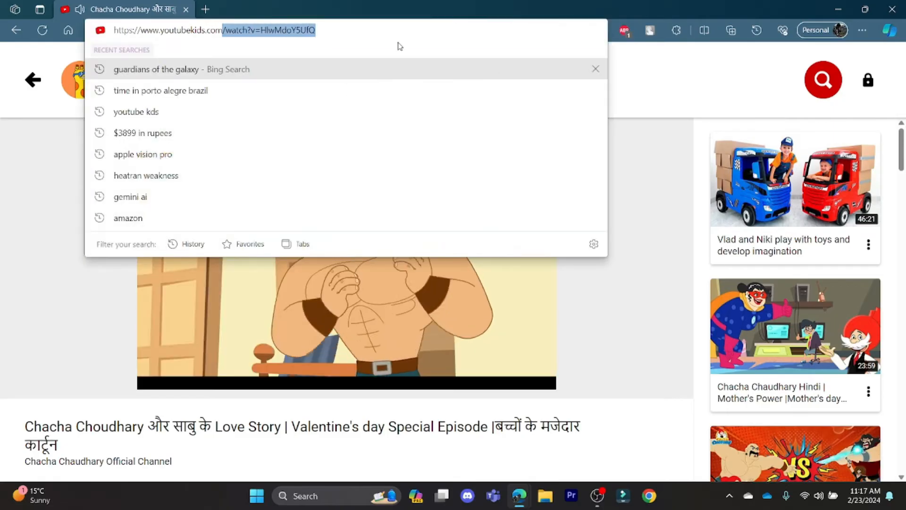
pyautogui.press('Enter')
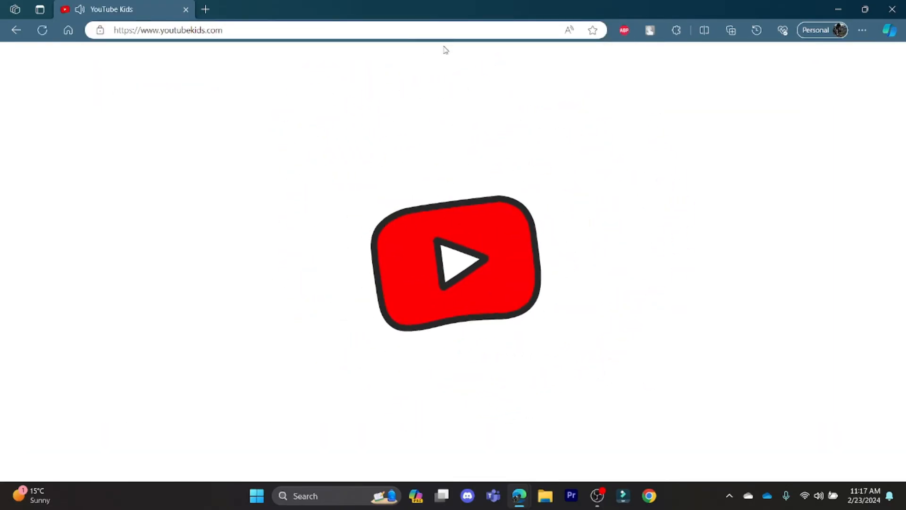